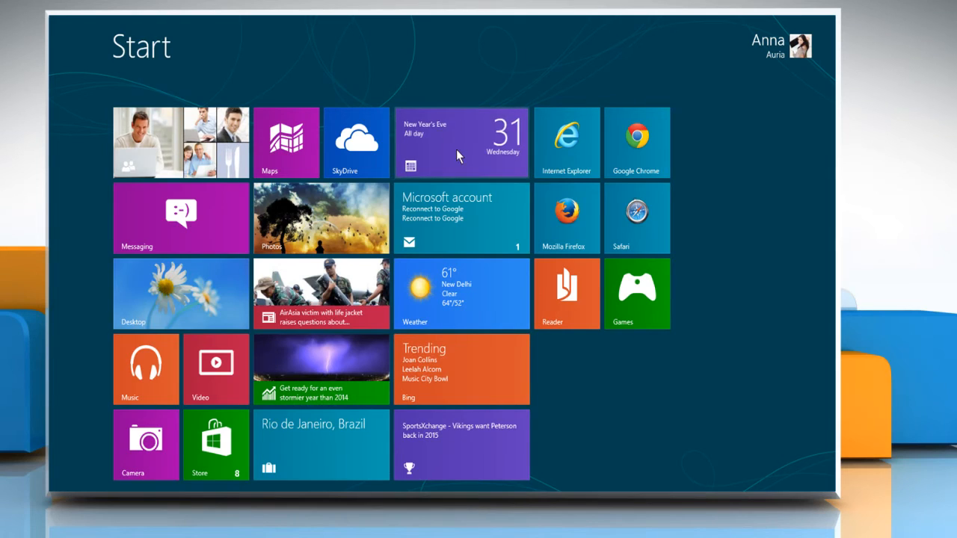
# Step: Launch the Calendar app from its Start screen tile
pyautogui.click(460, 142)
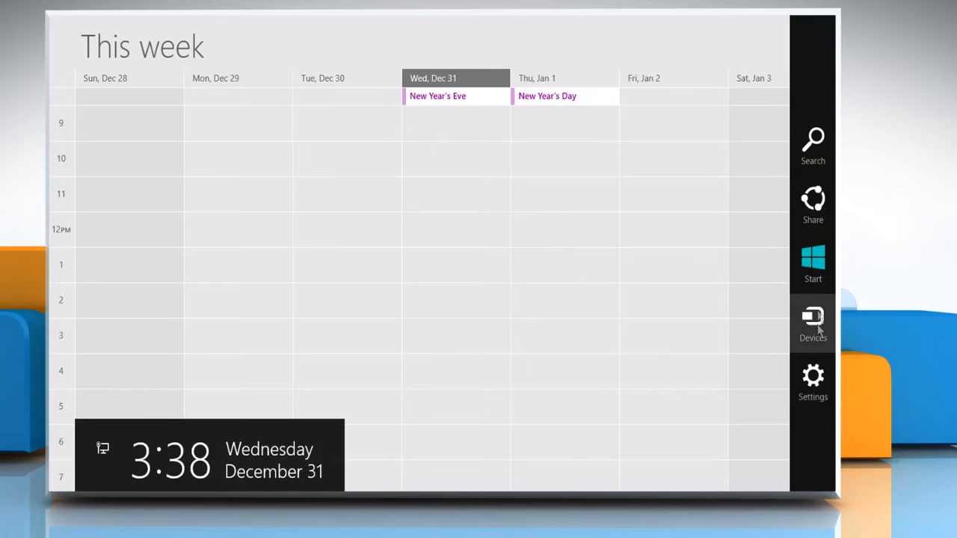
# Step: Reach the Add an account page via Settings > Accounts, offering Outlook.com and Exchange
pyautogui.click(812, 374)
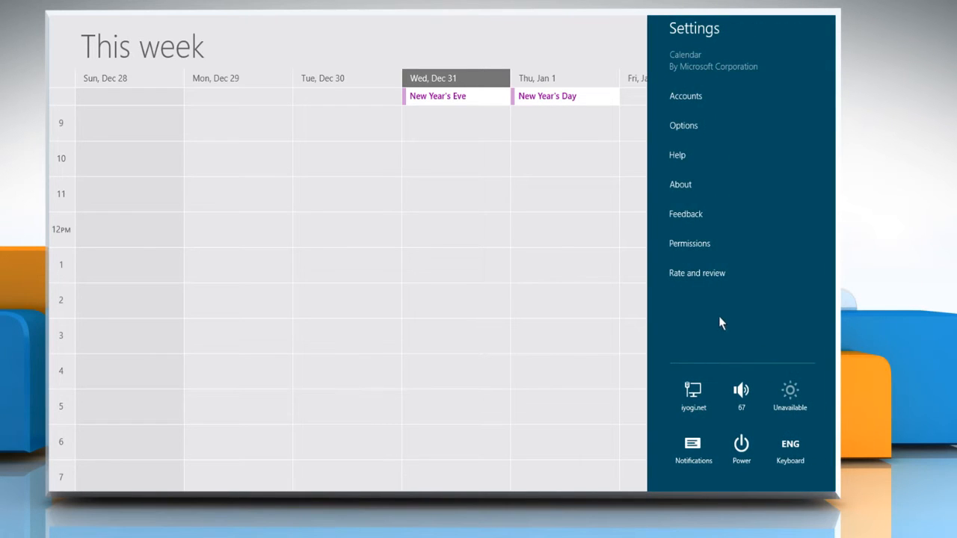
pyautogui.moveTo(709, 103)
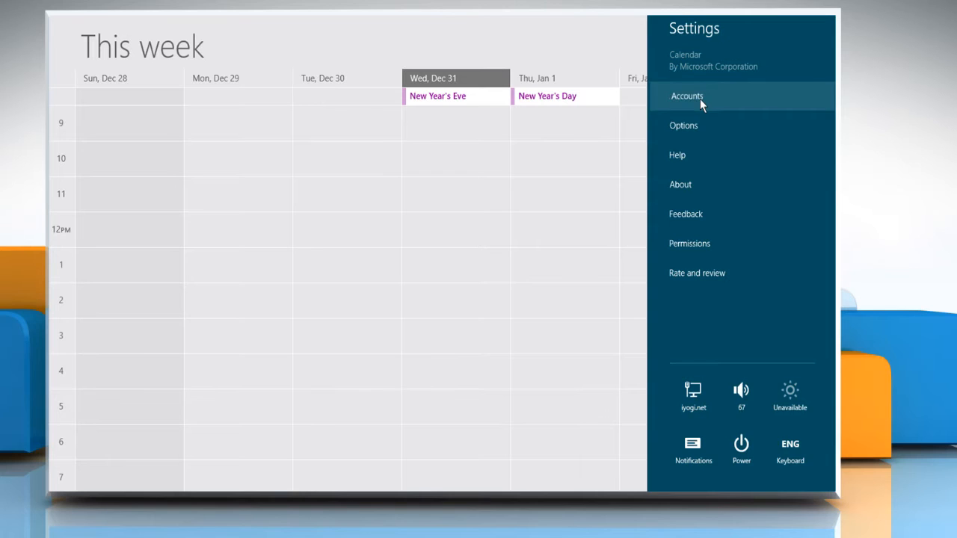
pyautogui.click(686, 95)
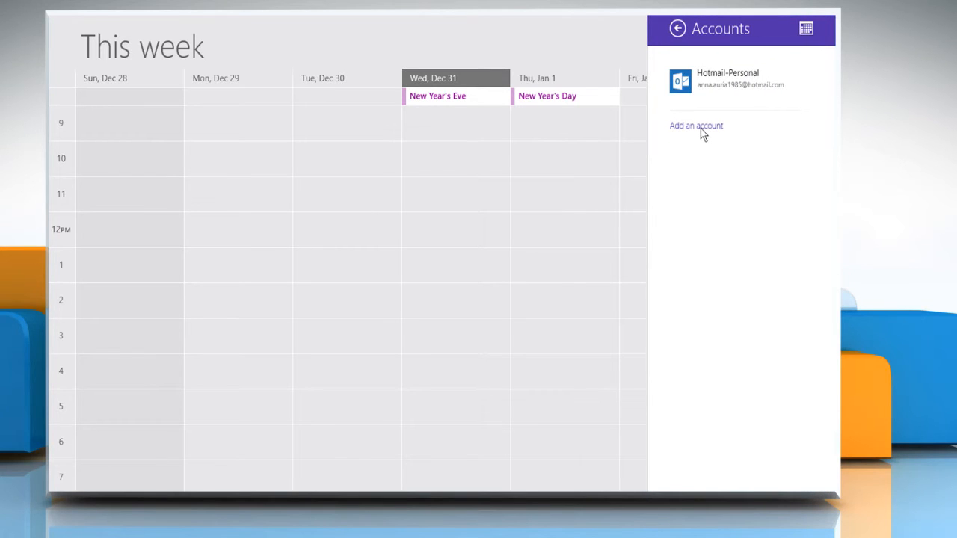
pyautogui.click(695, 126)
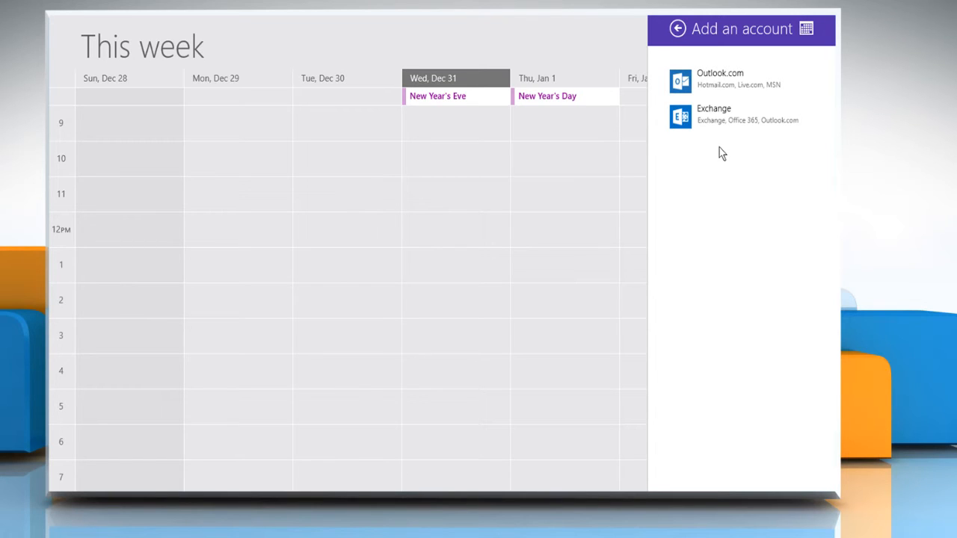
pyautogui.moveTo(684, 79)
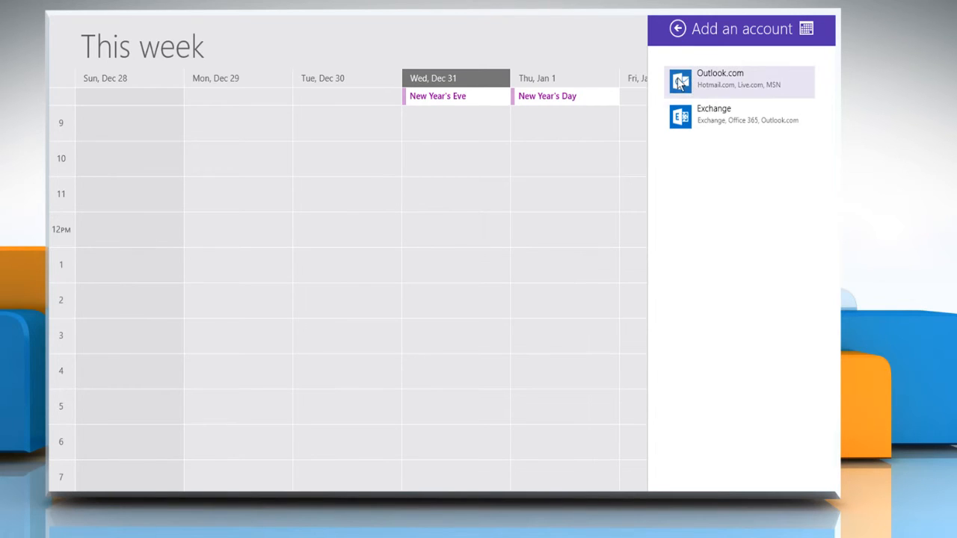
pyautogui.click(738, 78)
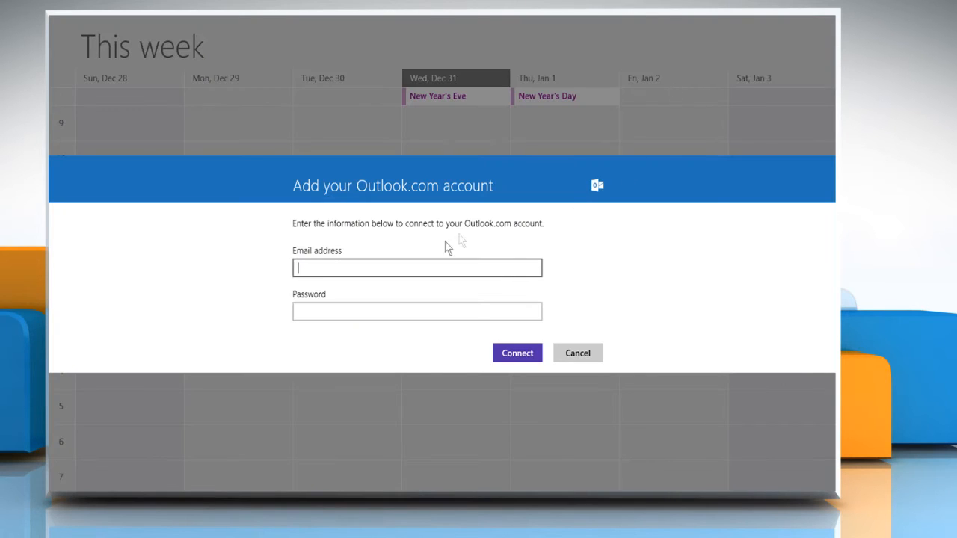
pyautogui.write('marry_ando_84')
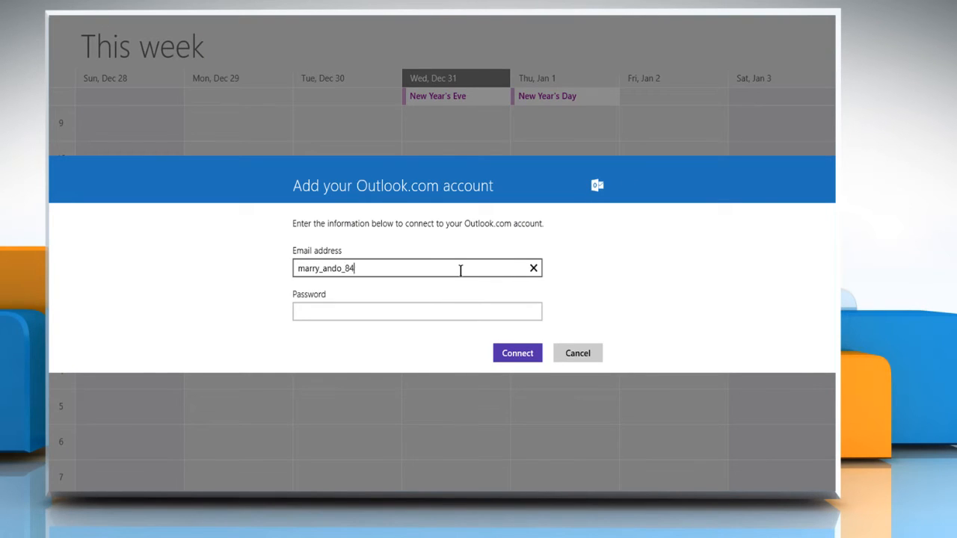
pyautogui.write('••••••••••')
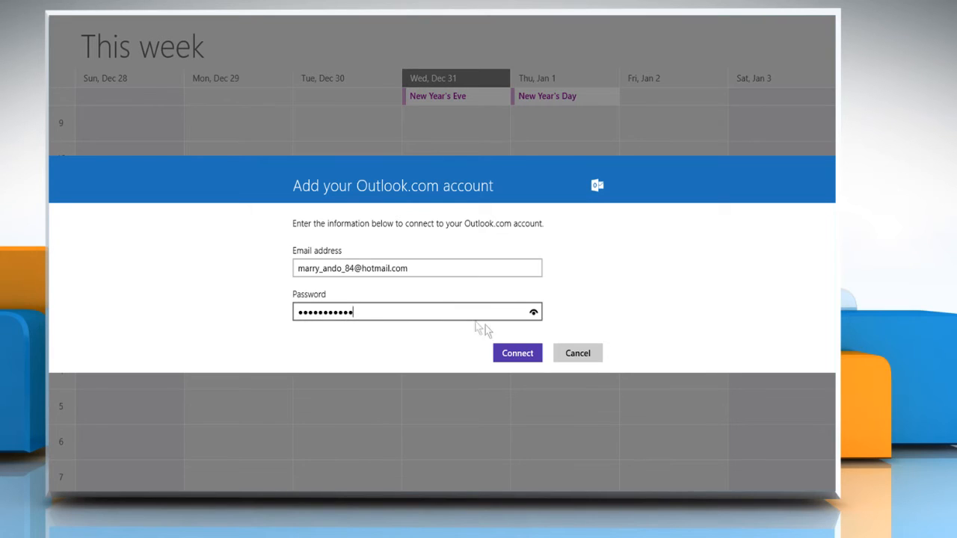
pyautogui.click(518, 352)
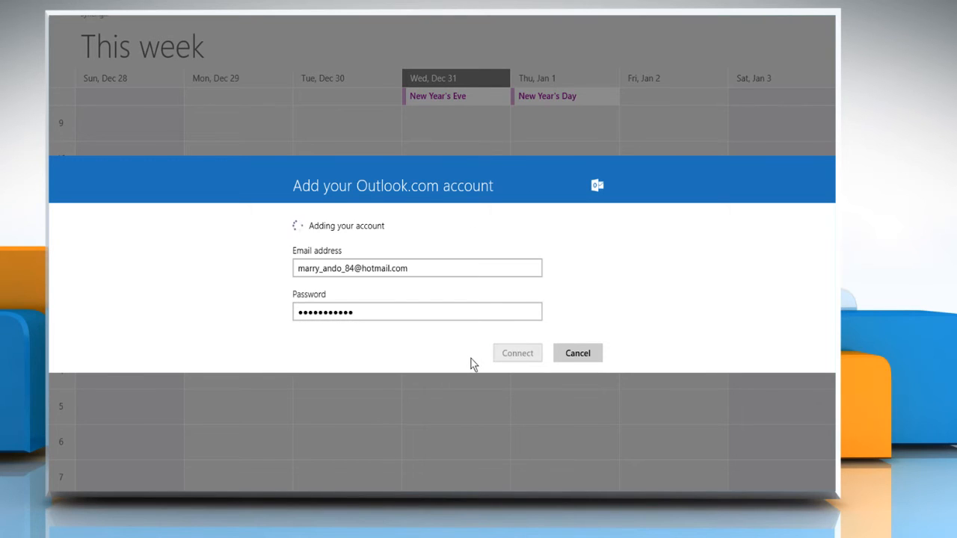
pyautogui.click(577, 353)
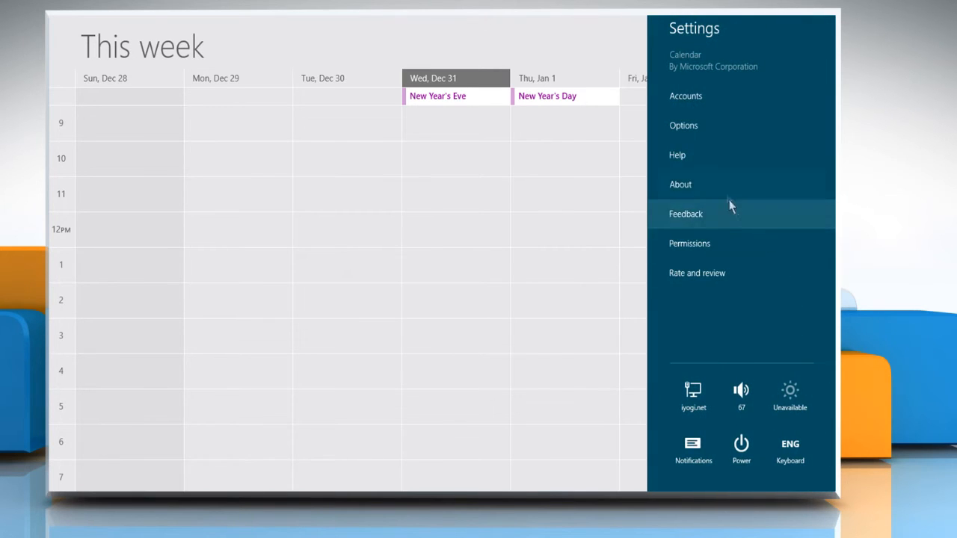
# Step: View the new Hotmail account's settings with Email, Contacts and Calendar syncing
pyautogui.click(684, 96)
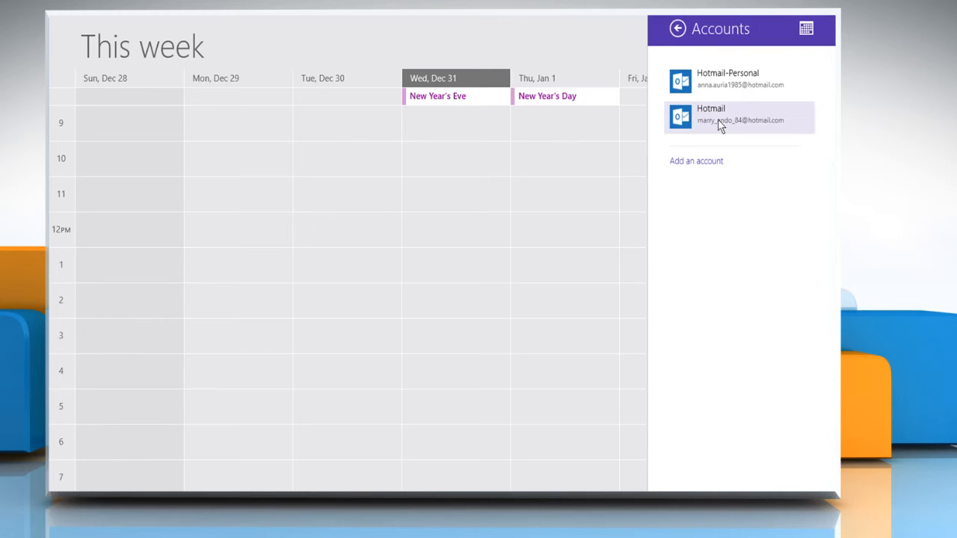
pyautogui.click(738, 117)
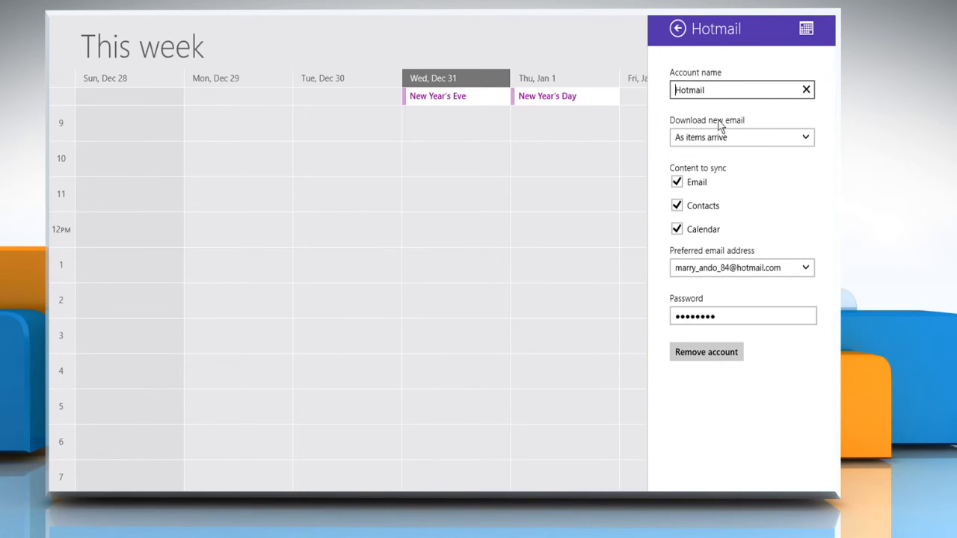